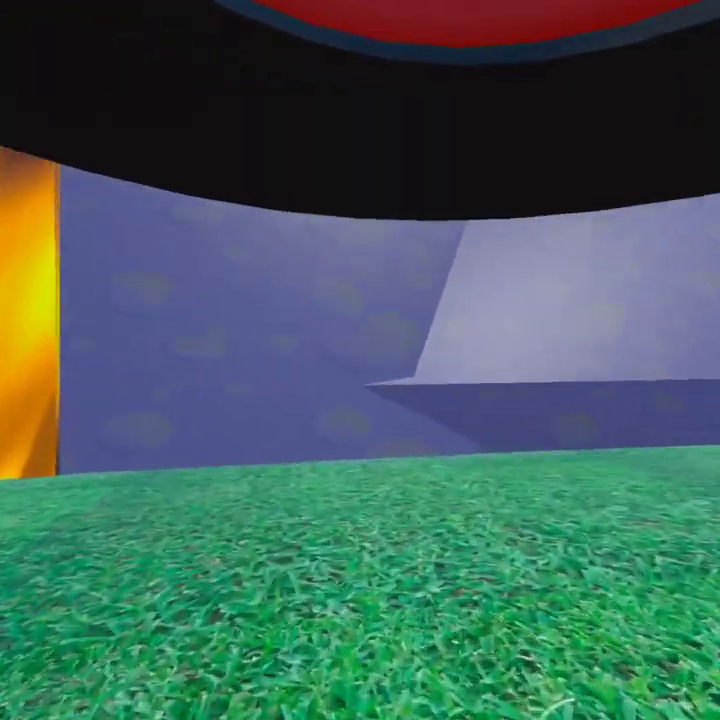
{"action": "mouse_move", "coordinate": [360, 360]}
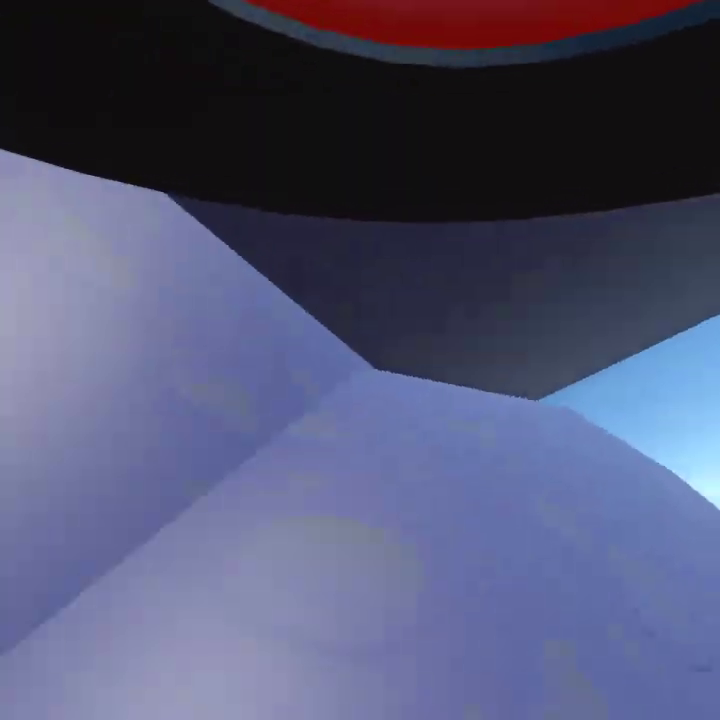